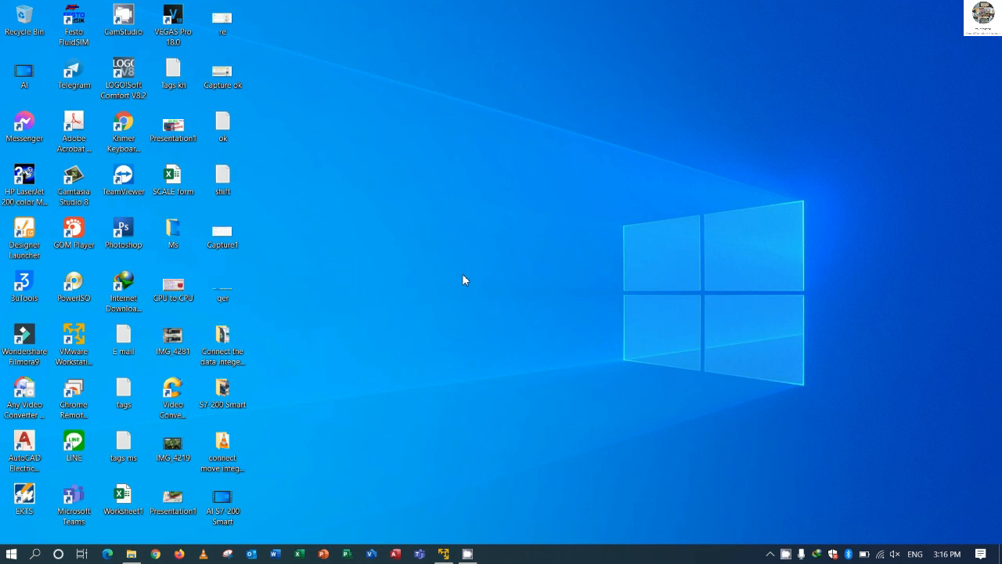
mouse_move(485, 288)
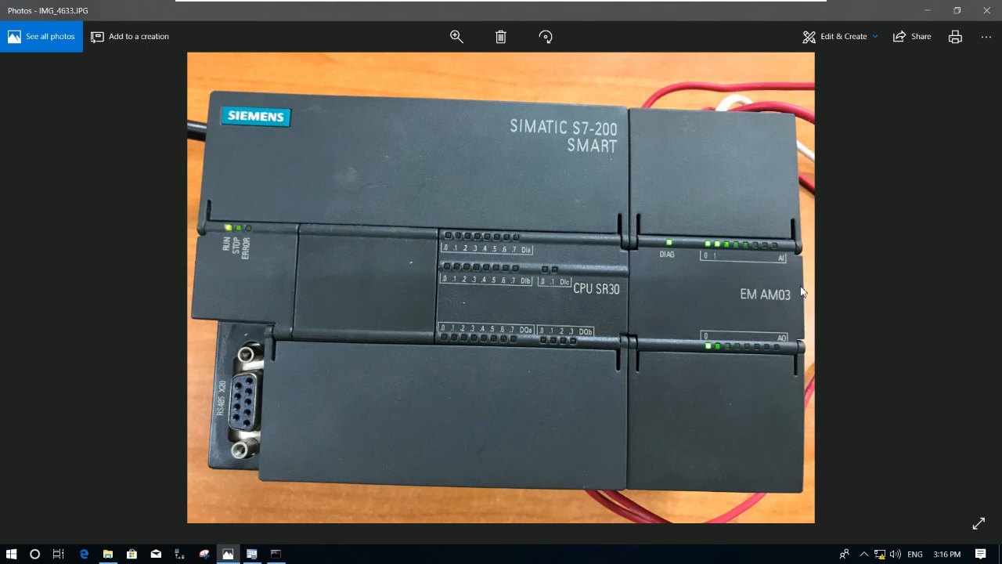
mouse_move(765, 282)
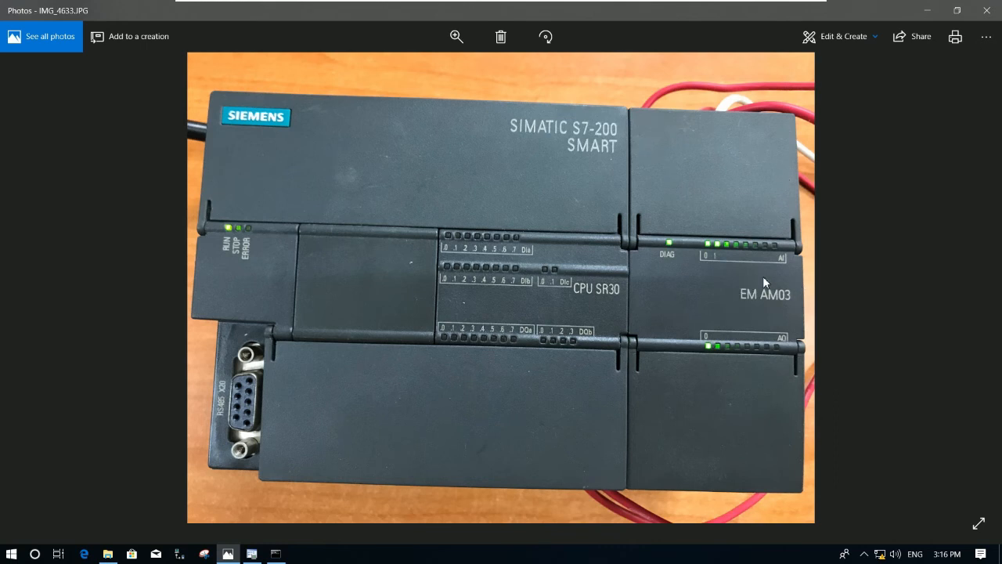
mouse_move(679, 263)
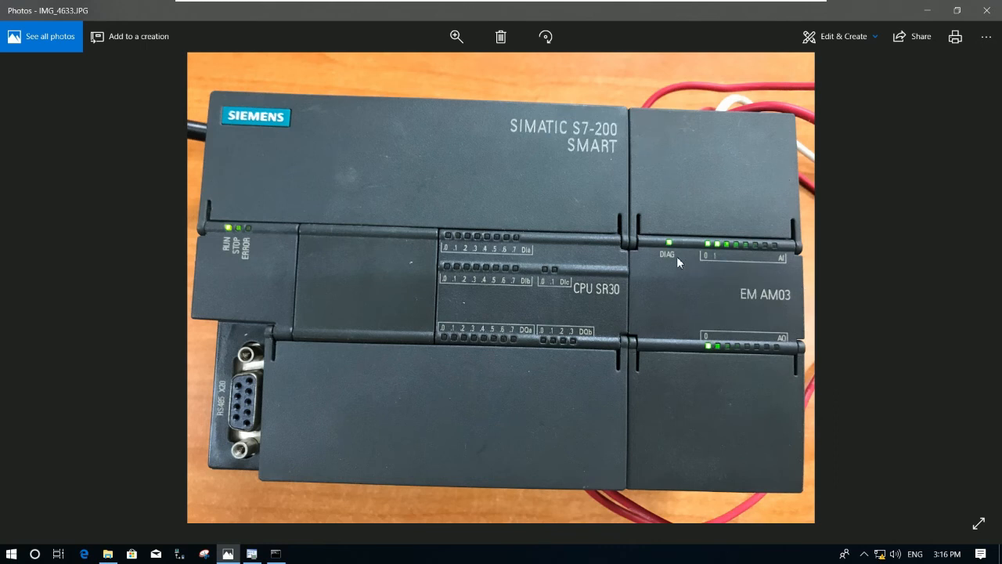
mouse_move(696, 252)
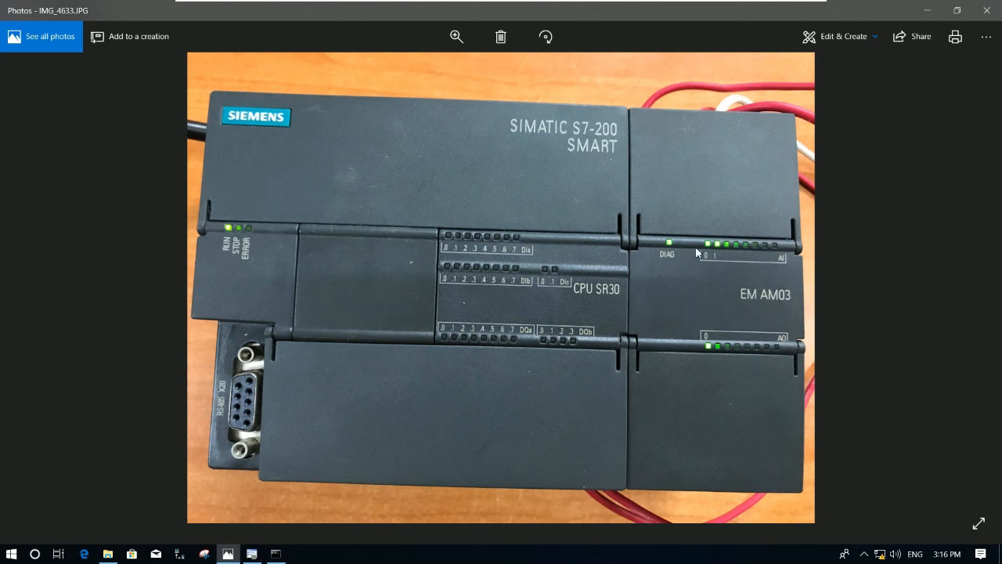
mouse_move(697, 240)
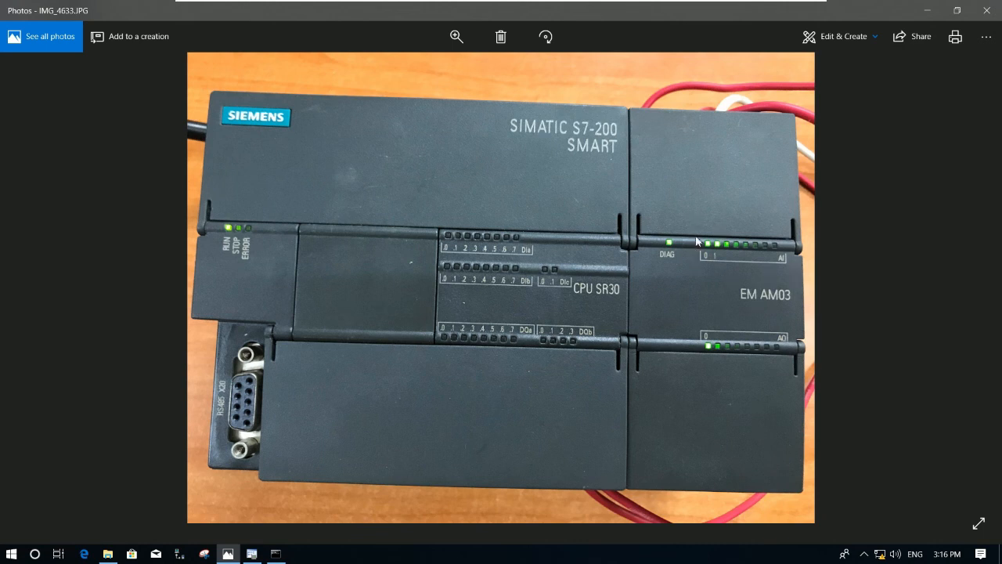
mouse_move(325, 503)
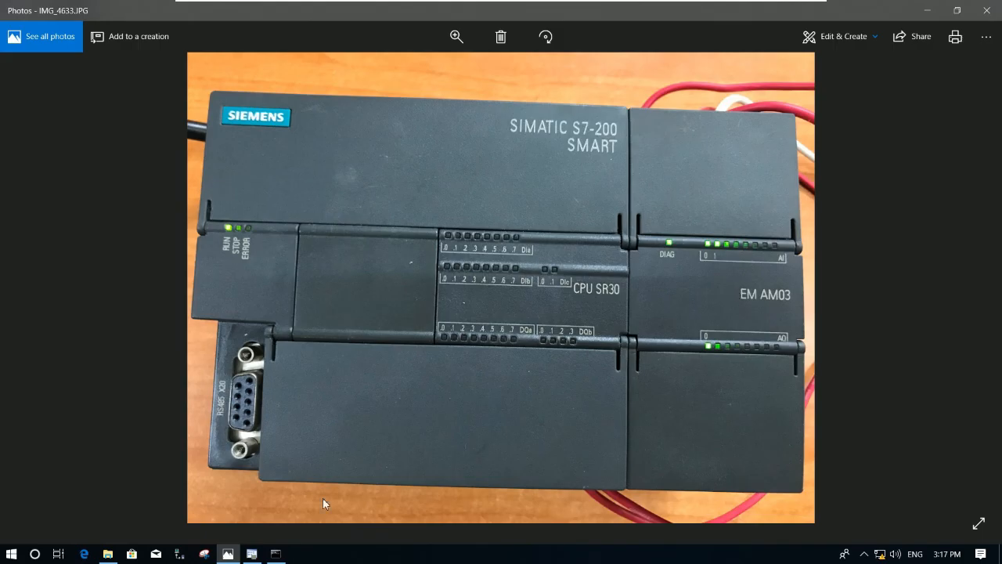
left_click(251, 552)
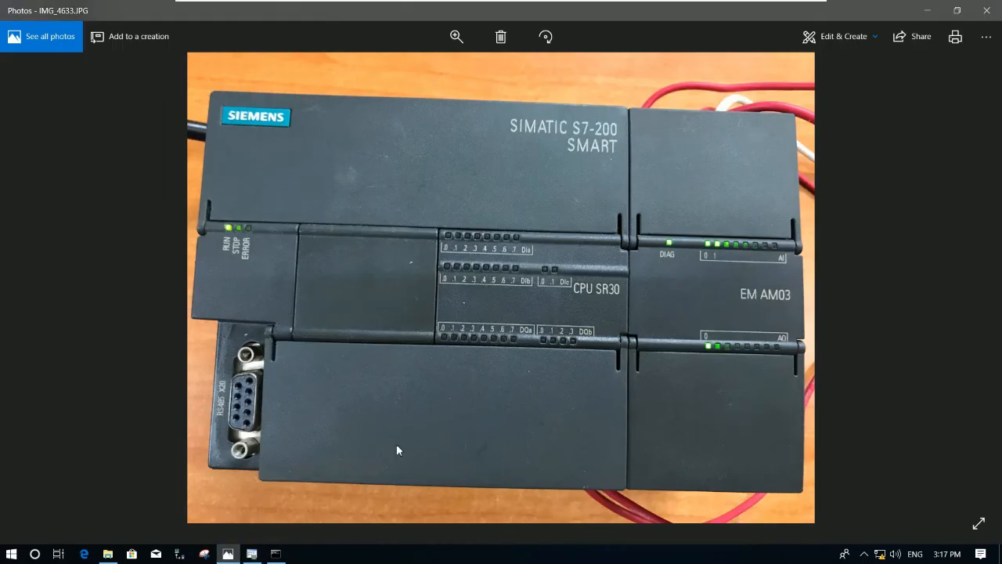
mouse_move(793, 321)
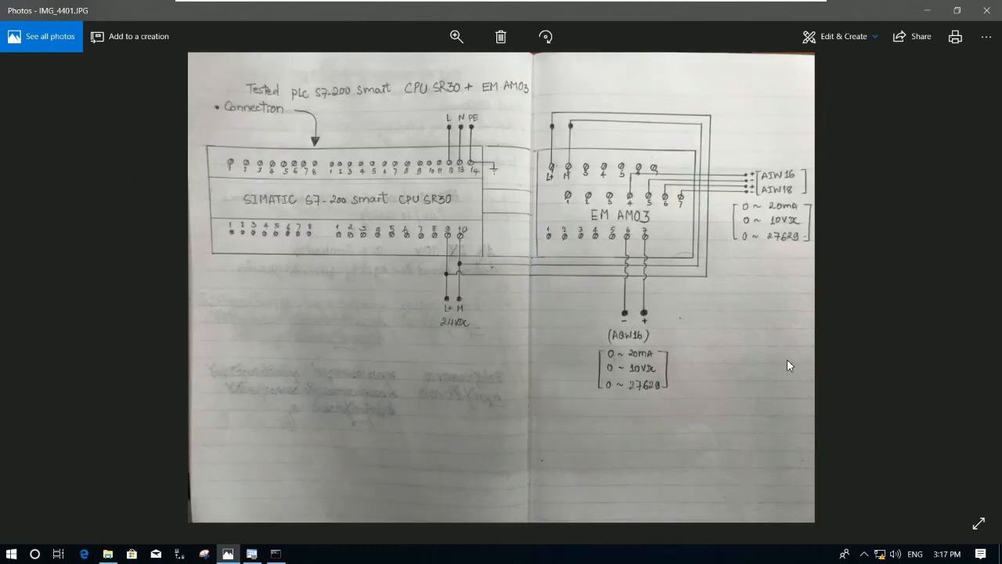
mouse_move(673, 259)
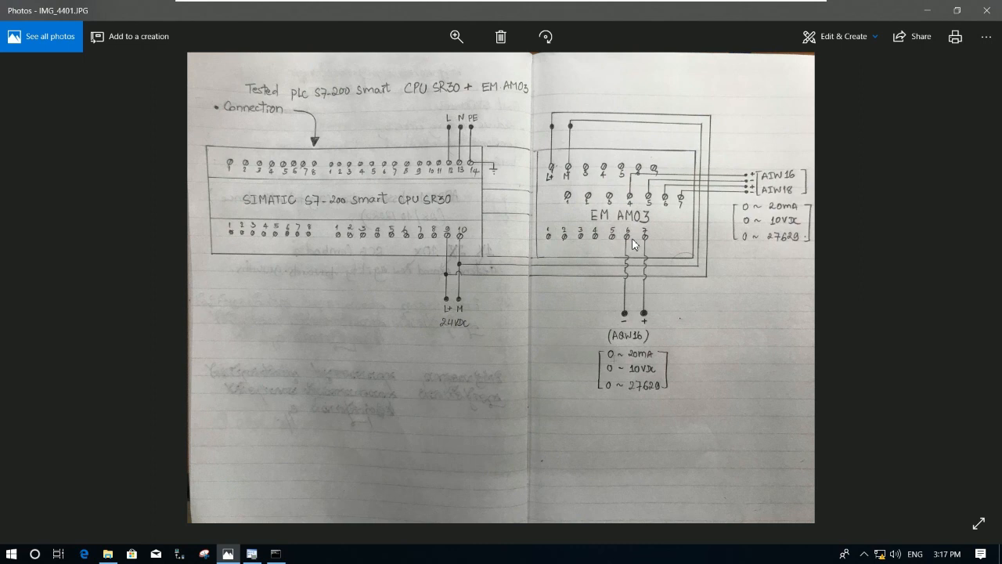
mouse_move(654, 243)
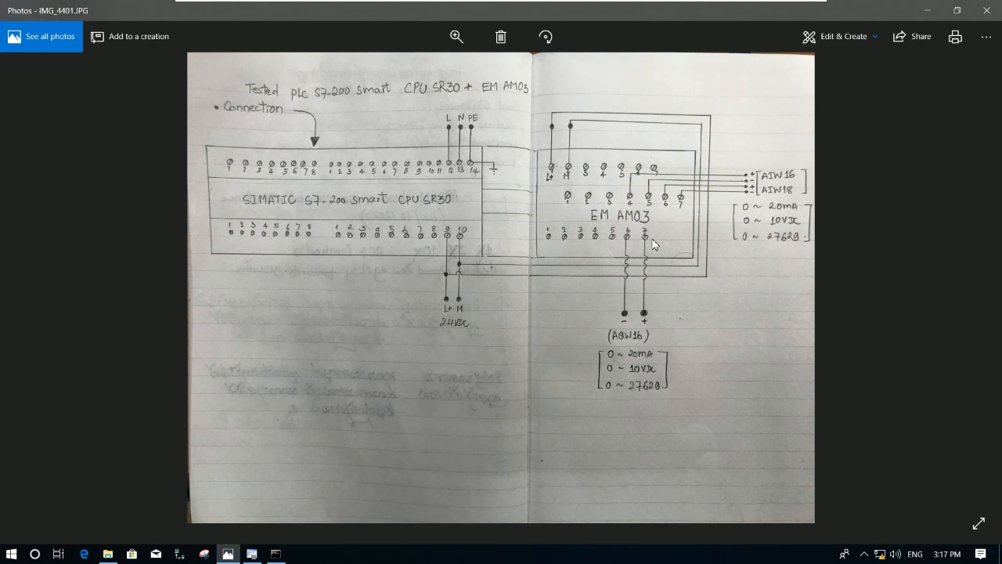
mouse_move(709, 339)
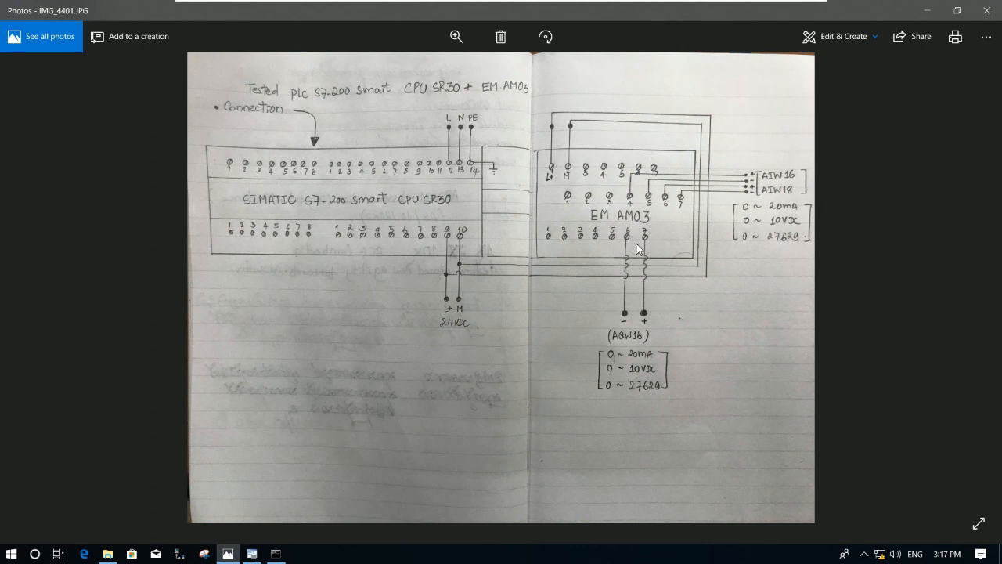
mouse_move(658, 243)
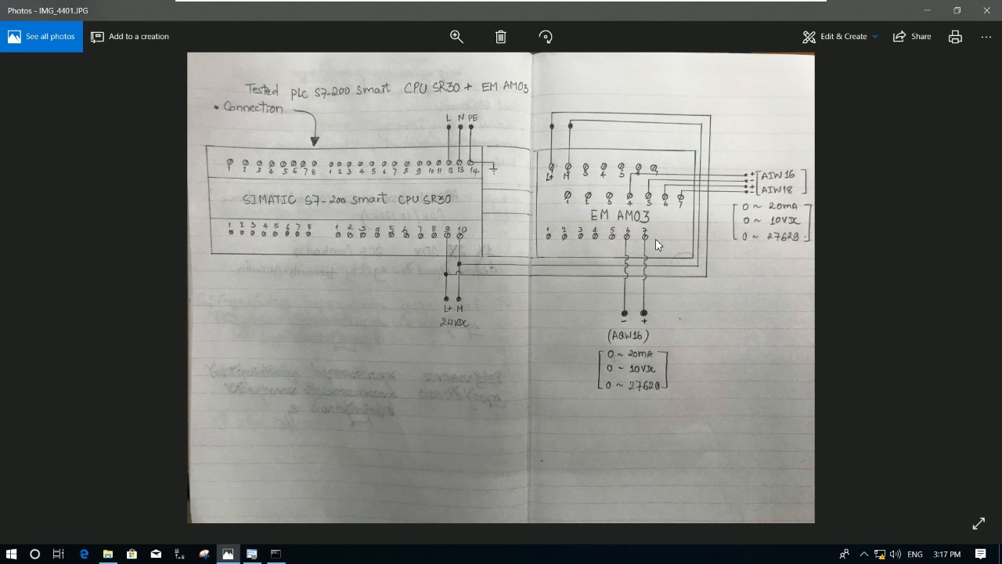
mouse_move(685, 264)
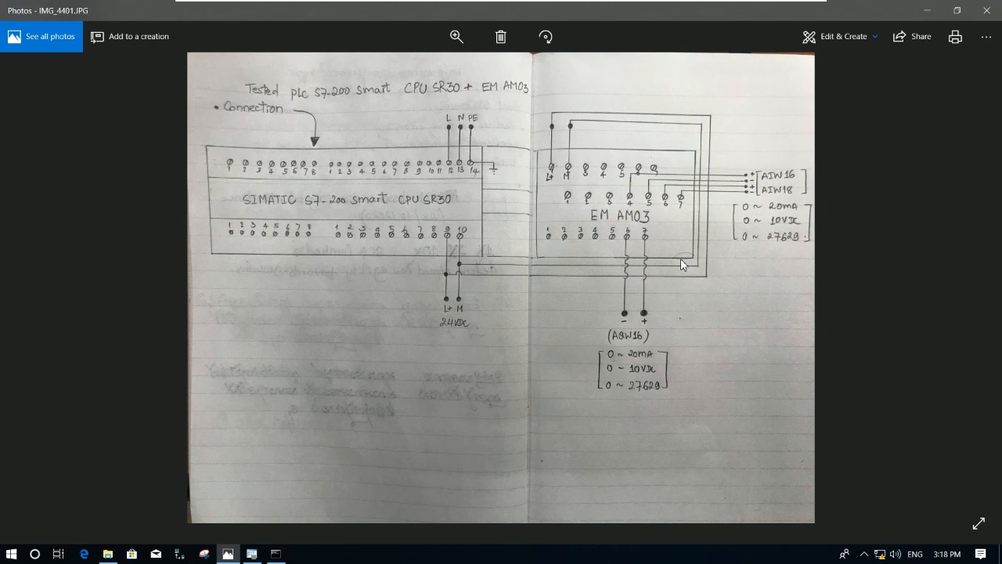
mouse_move(675, 290)
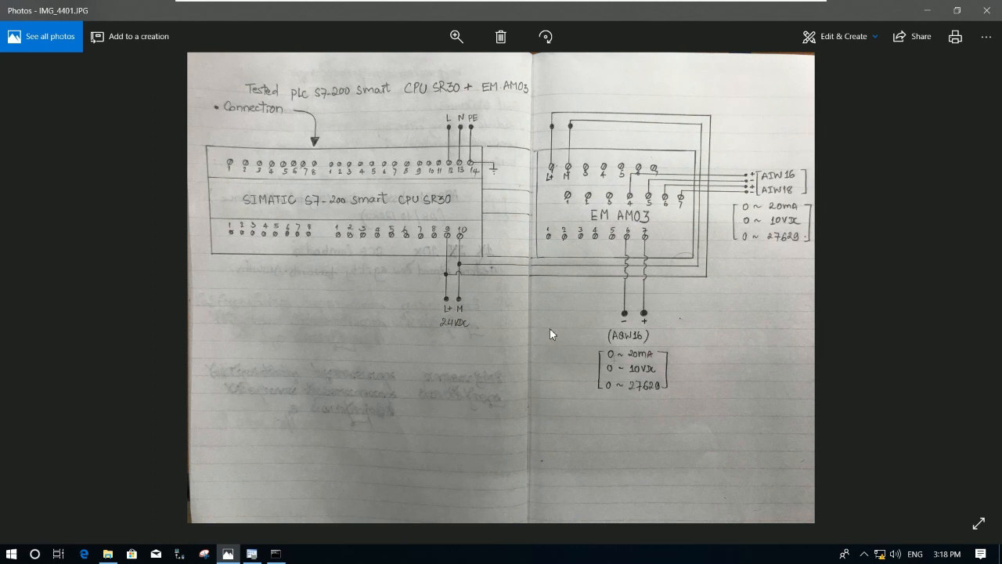
mouse_move(636, 303)
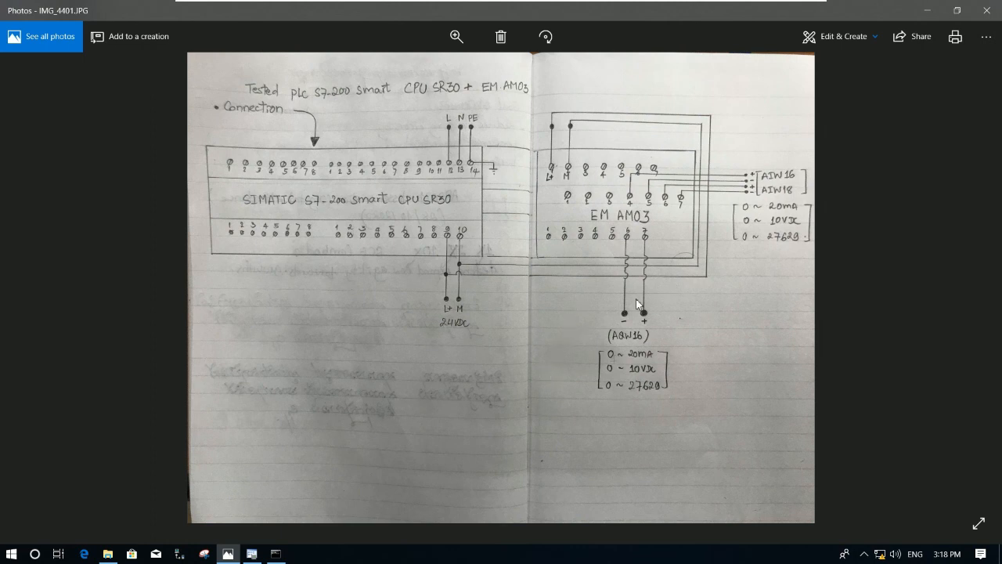
mouse_move(630, 385)
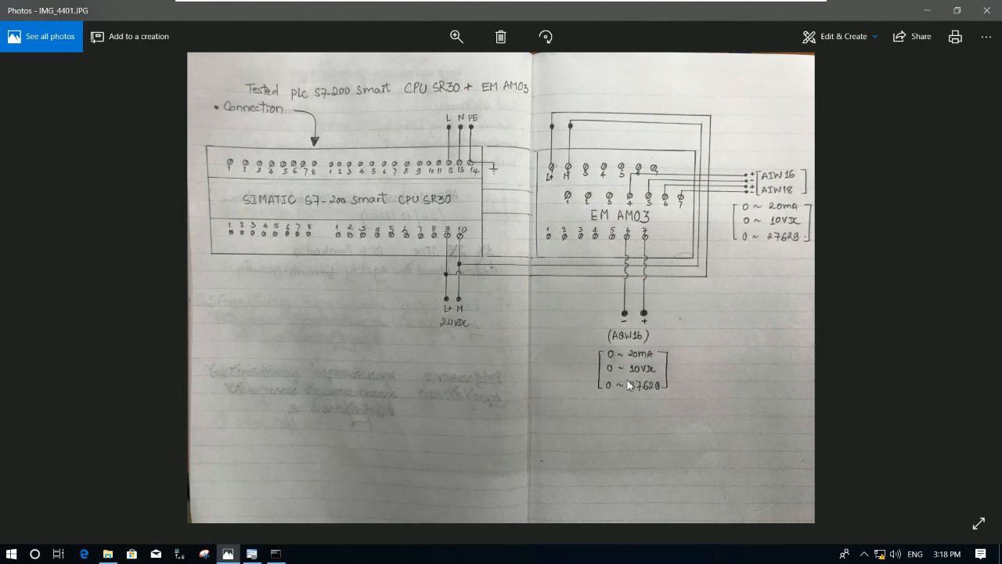
mouse_move(504, 362)
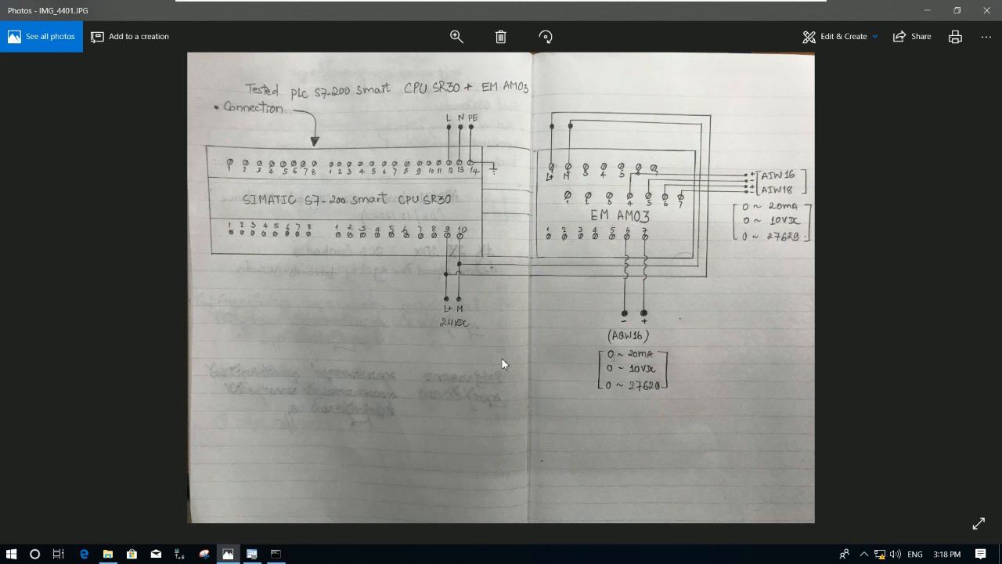
mouse_move(270, 486)
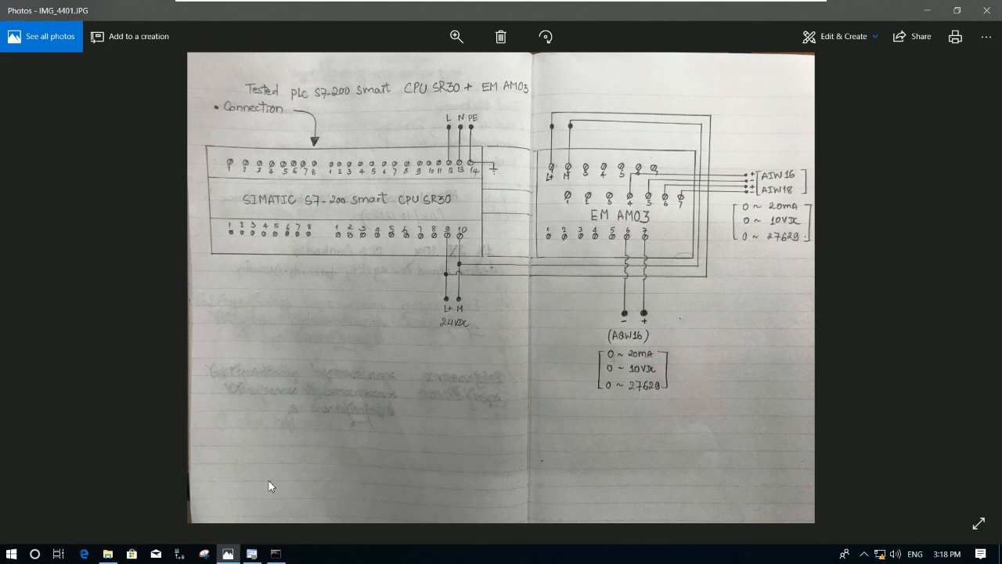
- Advance Photos to IMG_4401.JPG, the hand-drawn SR30 to EM AM03 wiring diagram
left_click(229, 554)
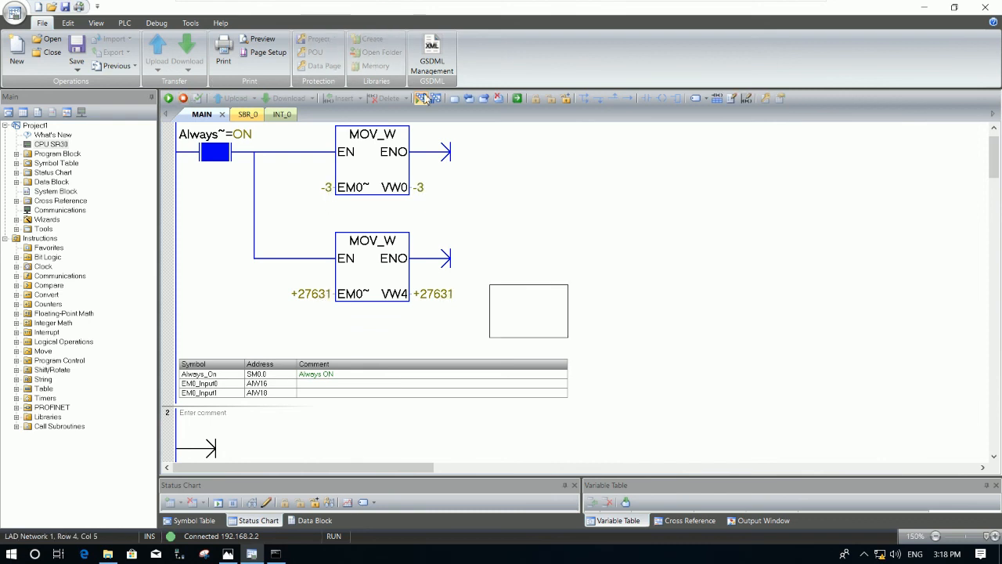
- Leave monitoring, scroll network 1 into view and expand the Move instruction group
scroll("down", 3)
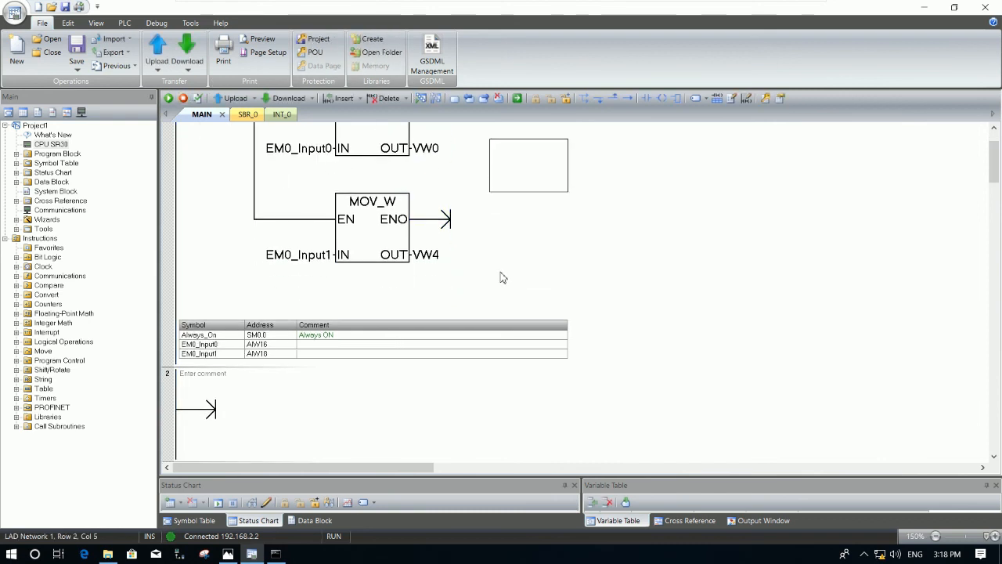
mouse_move(449, 240)
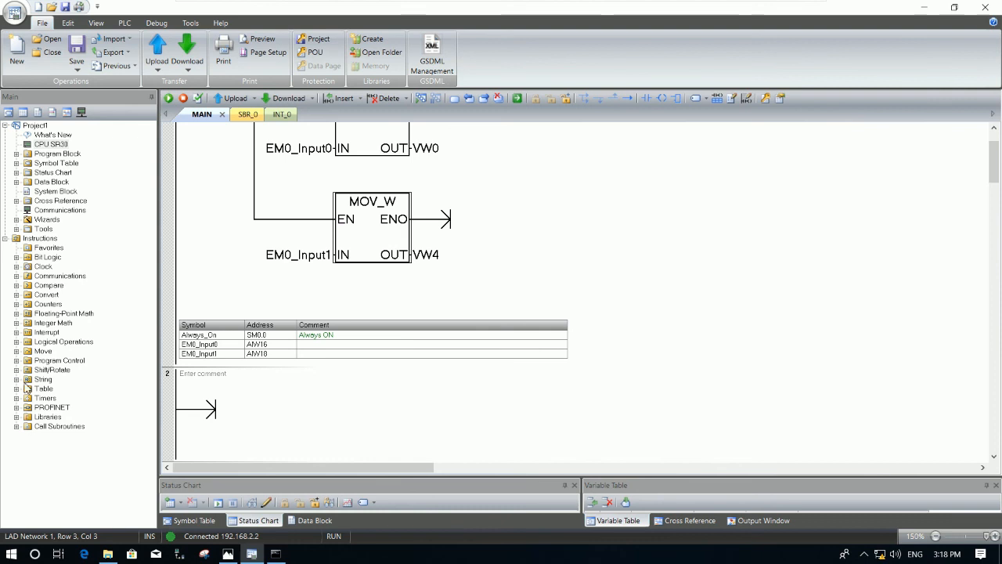
left_click(26, 350)
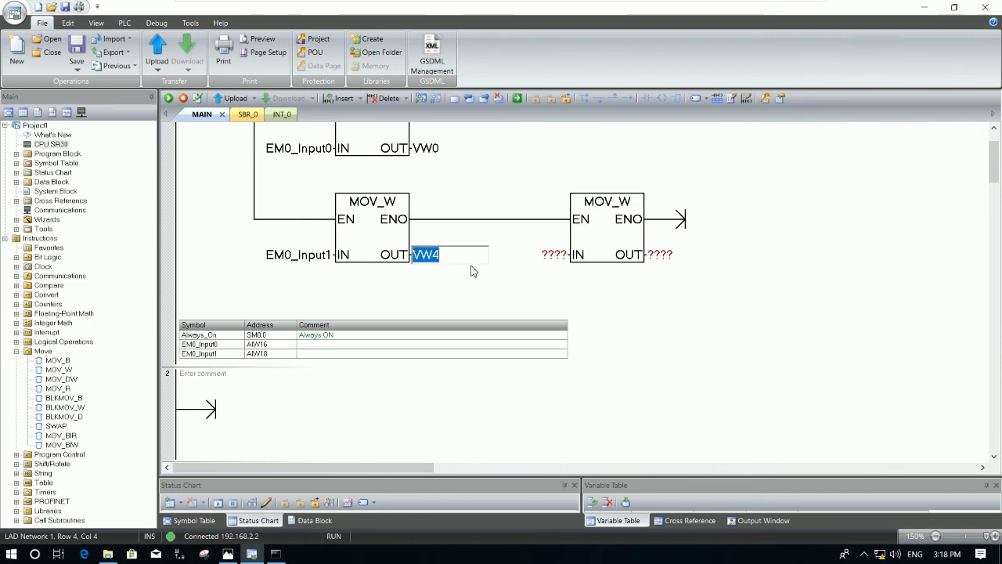
- Fill the new MOV_W box with IN VW4 and OUT AQW16
left_click(513, 254)
type("VW4")
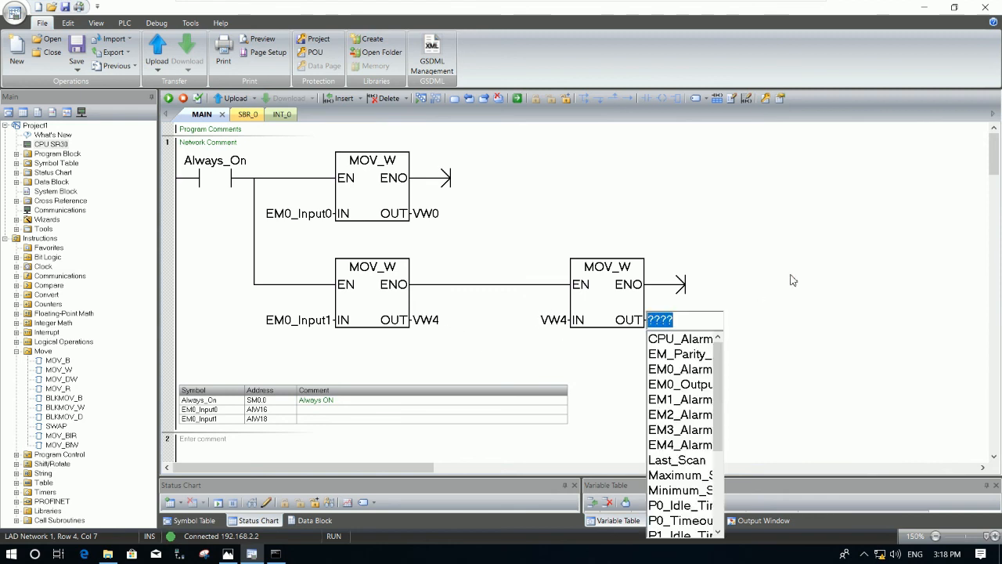
mouse_move(793, 285)
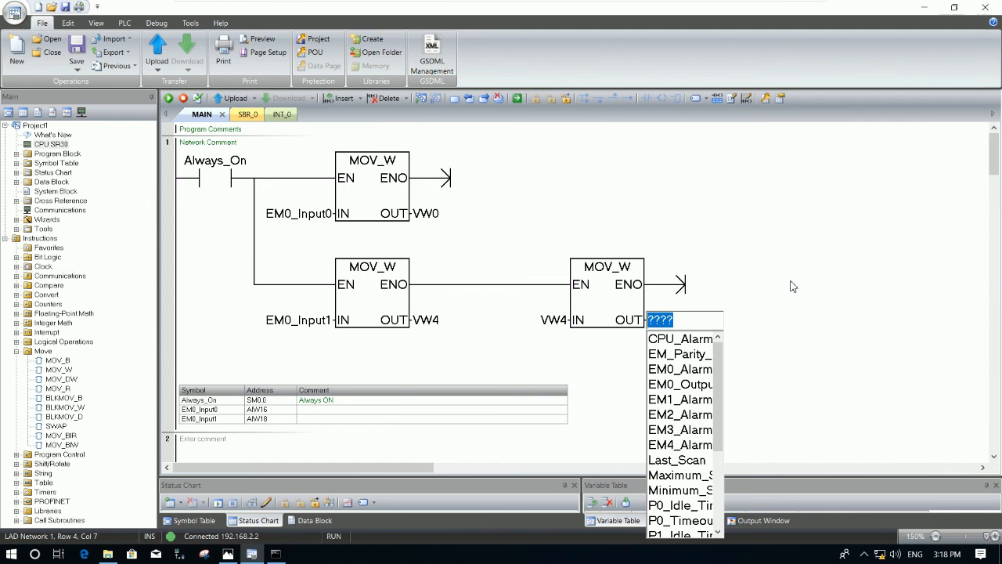
type("aqw")
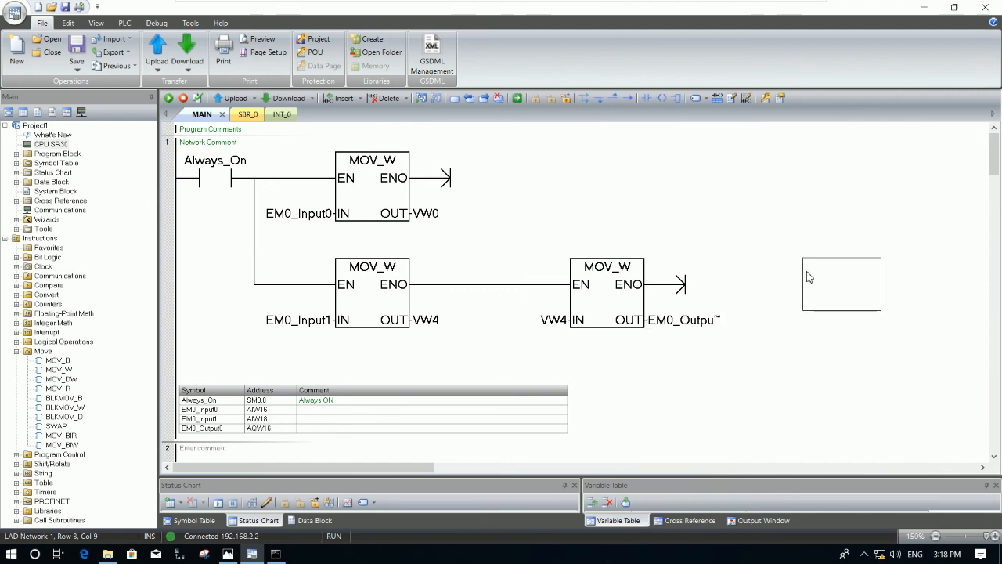
mouse_move(621, 223)
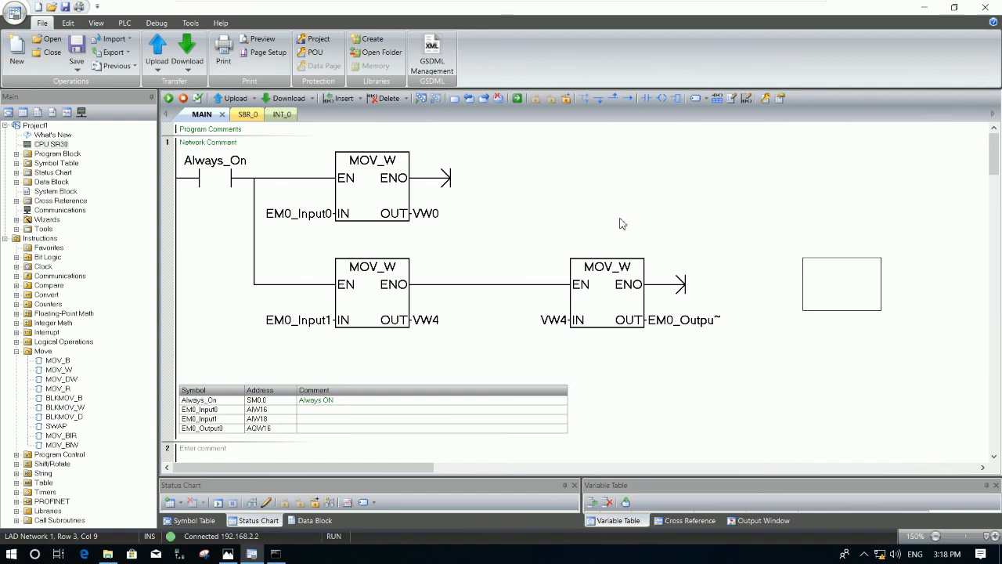
mouse_move(585, 215)
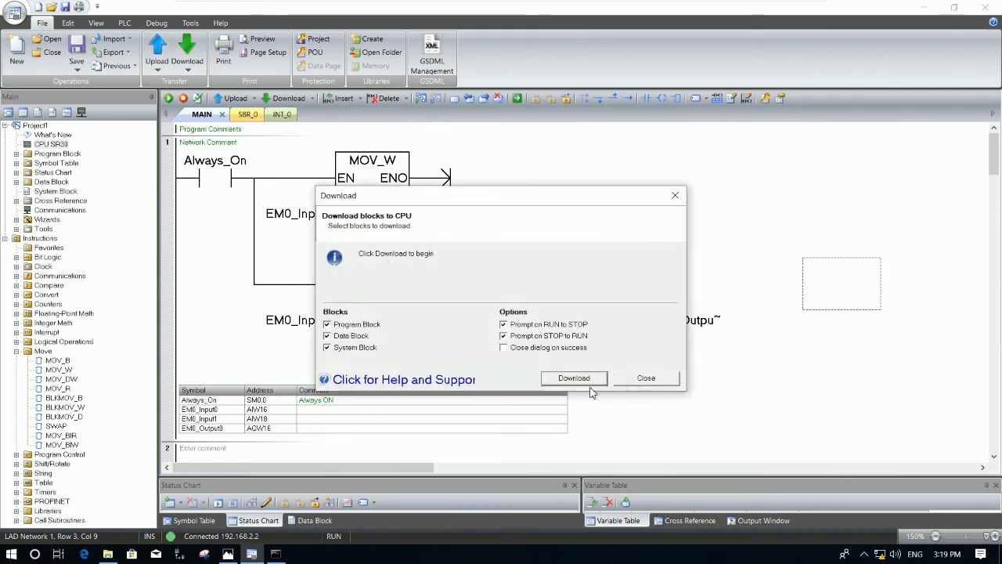
- Download the program, data and system blocks to the CPU and close the finished dialog
left_click(574, 378)
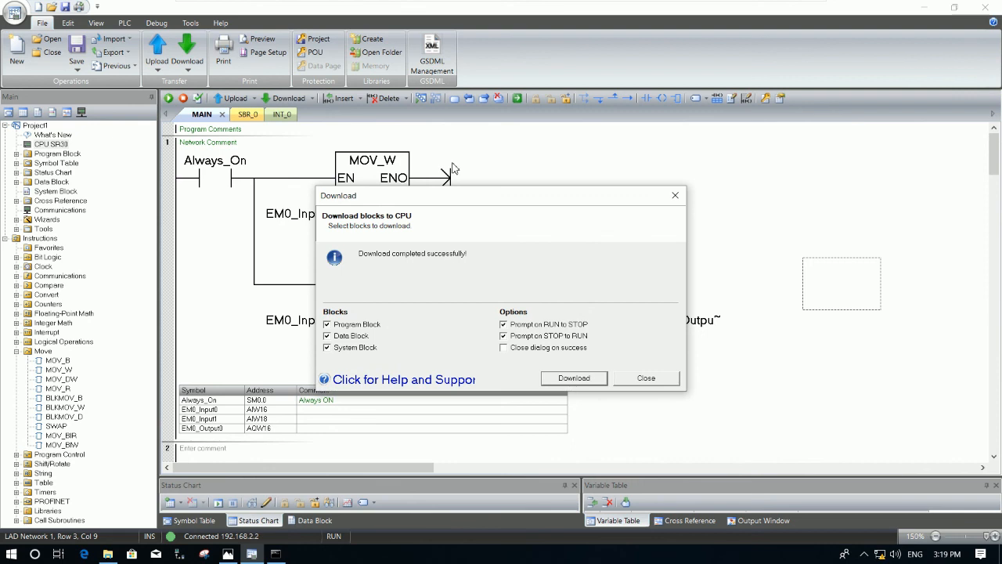
mouse_move(428, 116)
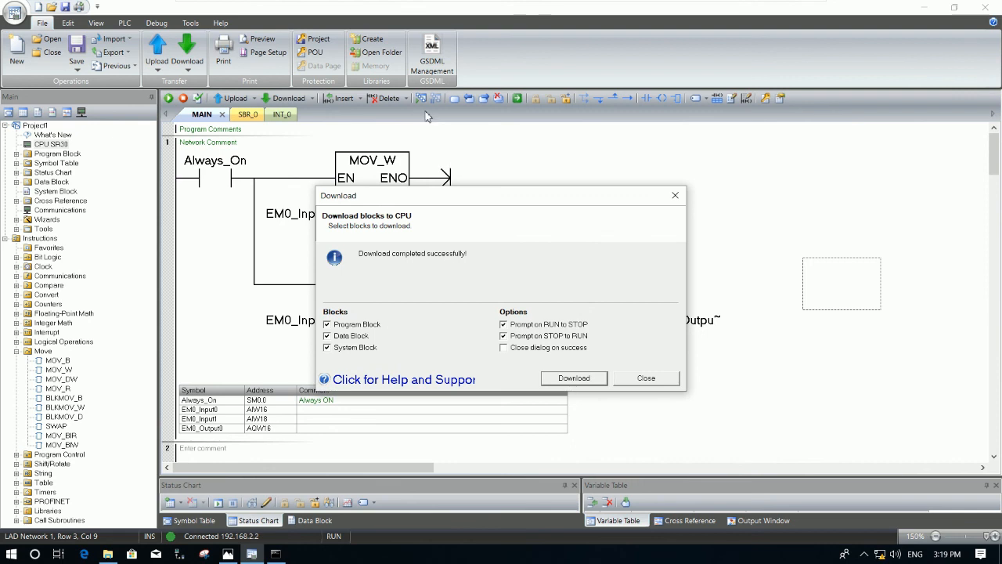
left_click(645, 379)
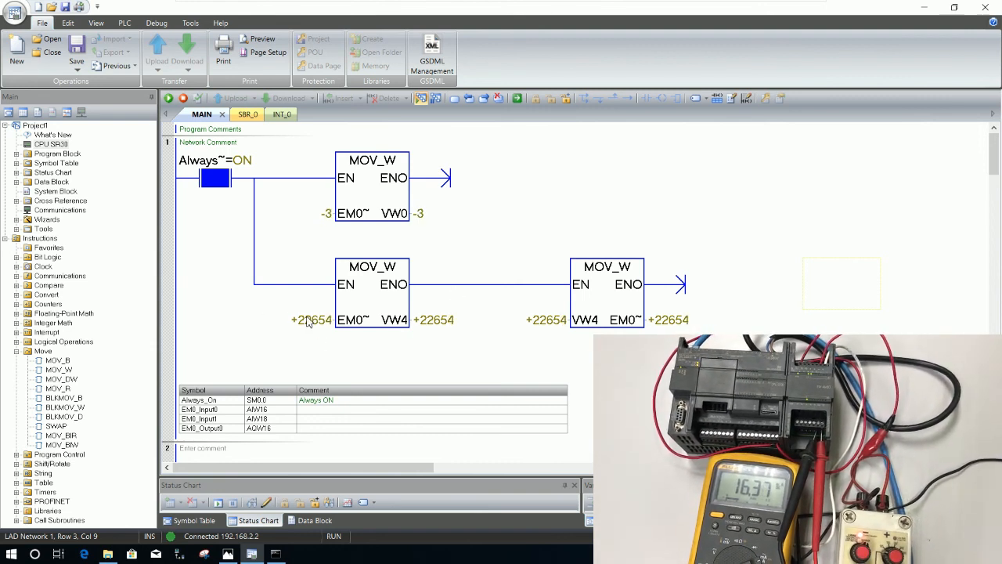
mouse_move(316, 348)
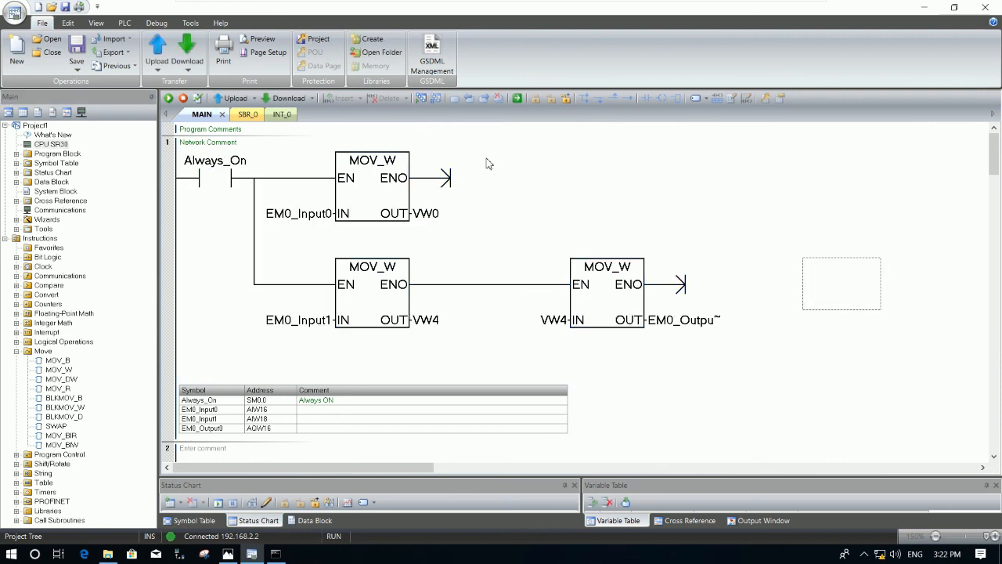
mouse_move(78, 210)
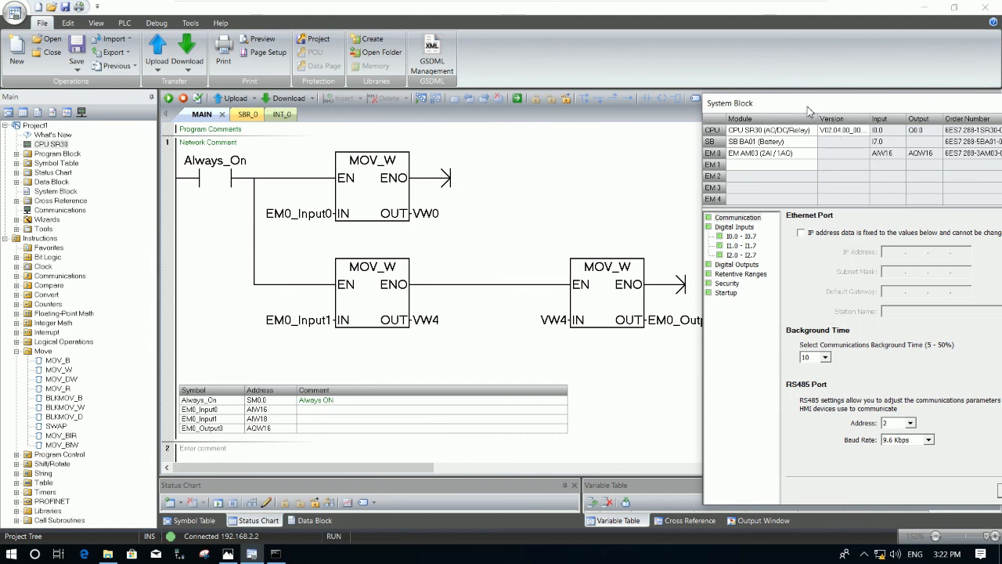
left_click_drag(809, 102, 861, 85)
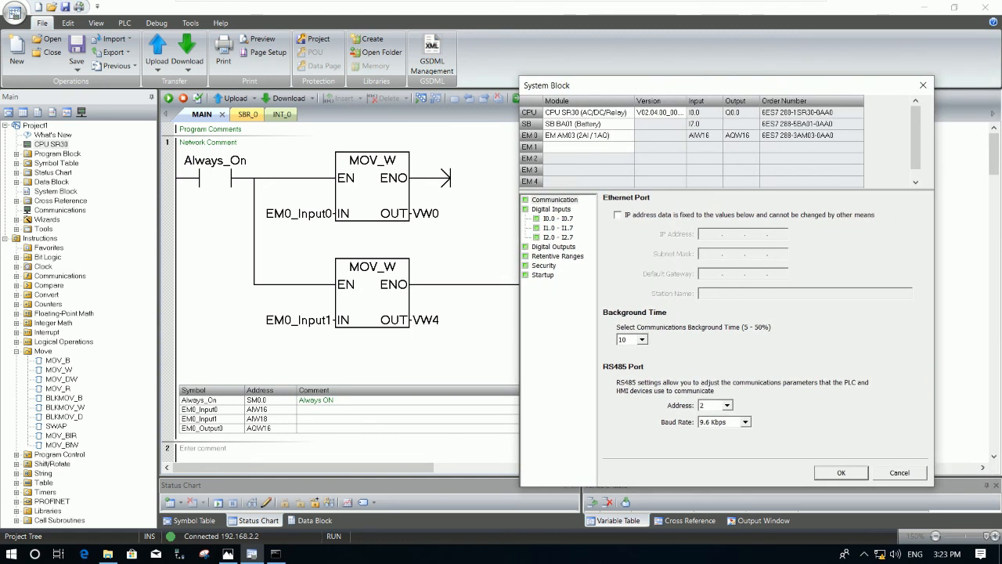
left_click_drag(546, 86, 654, 87)
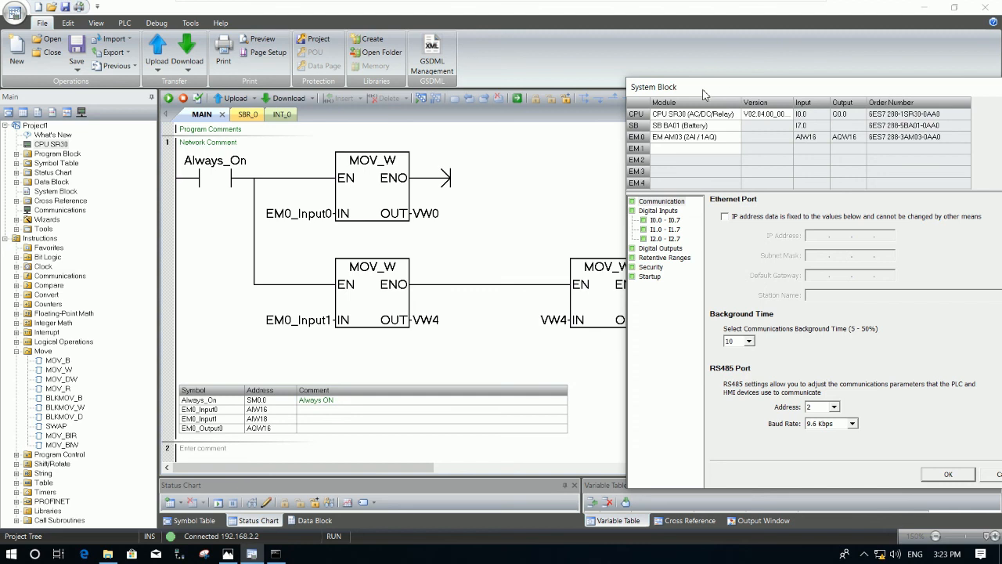
mouse_move(692, 94)
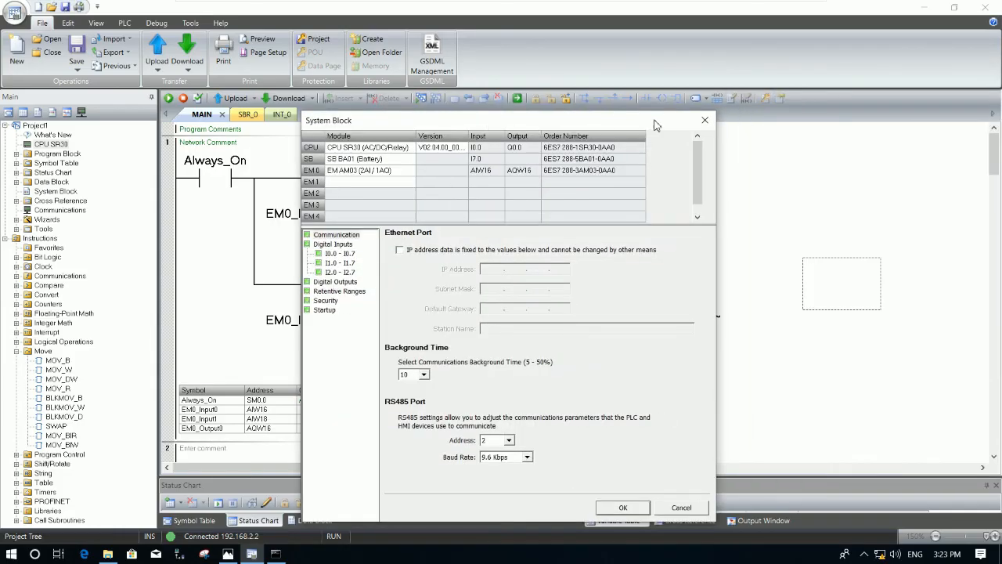
left_click(681, 507)
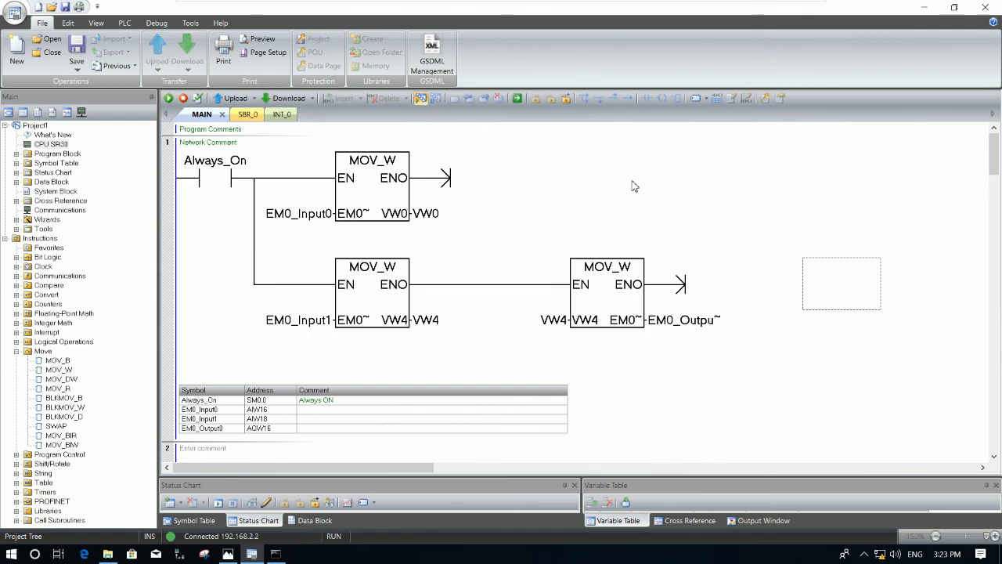